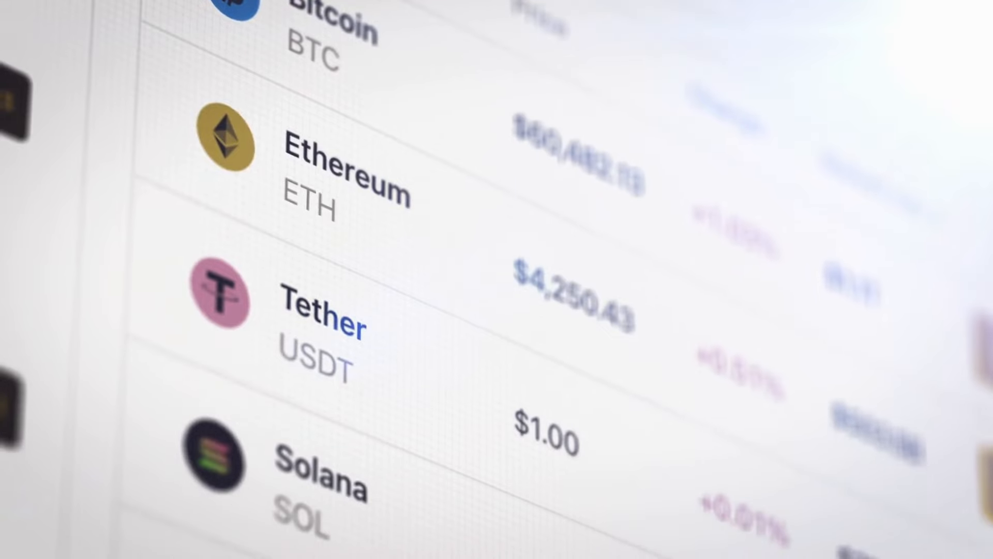
{"action": "scroll", "scroll_direction": "down", "scroll_amount": 3}
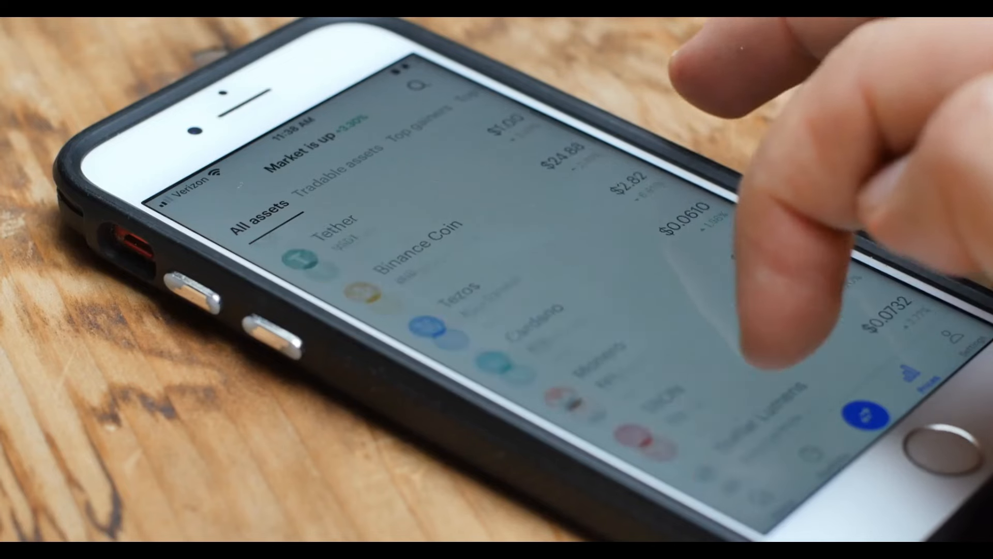
{"action": "scroll", "scroll_direction": "down", "scroll_amount": 3}
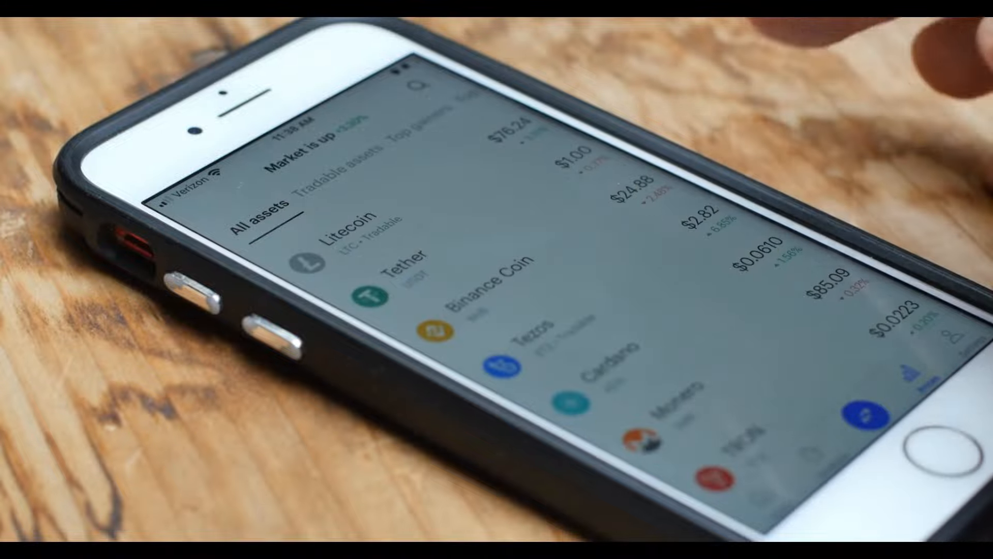